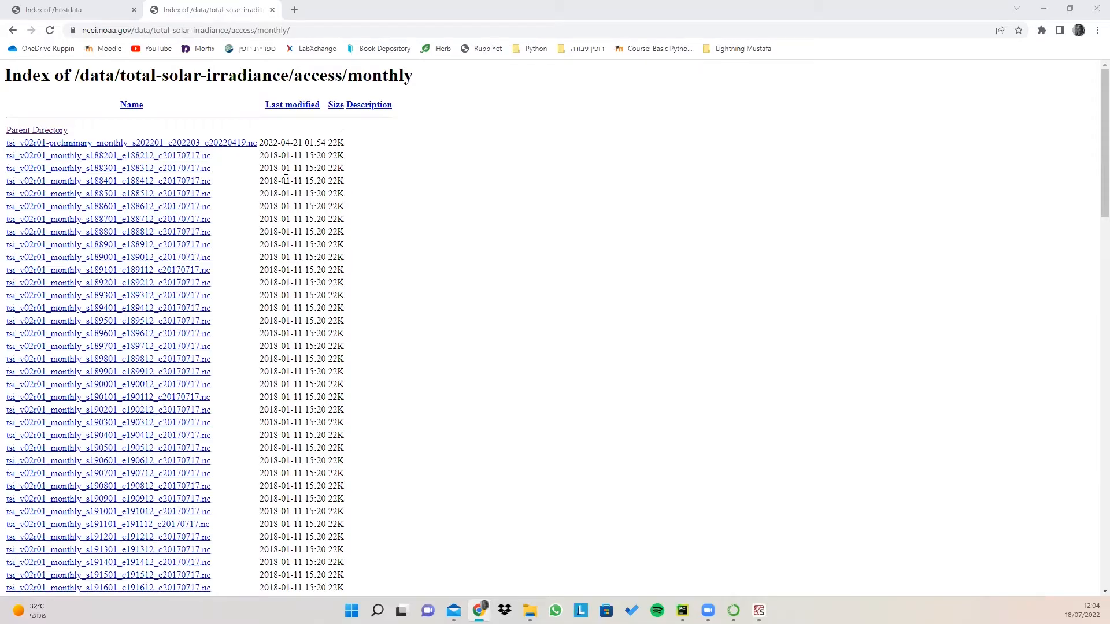
# - Scroll down the NOAA monthly solar-irradiance index to review the listed .nc files
pyautogui.scroll(-3)
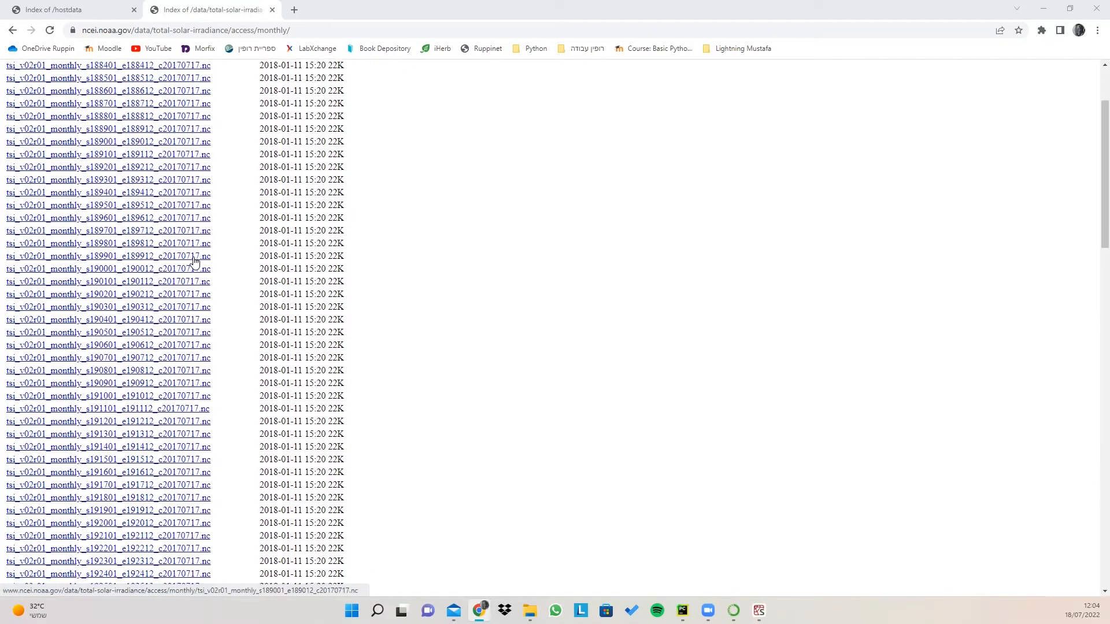
pyautogui.scroll(-3)
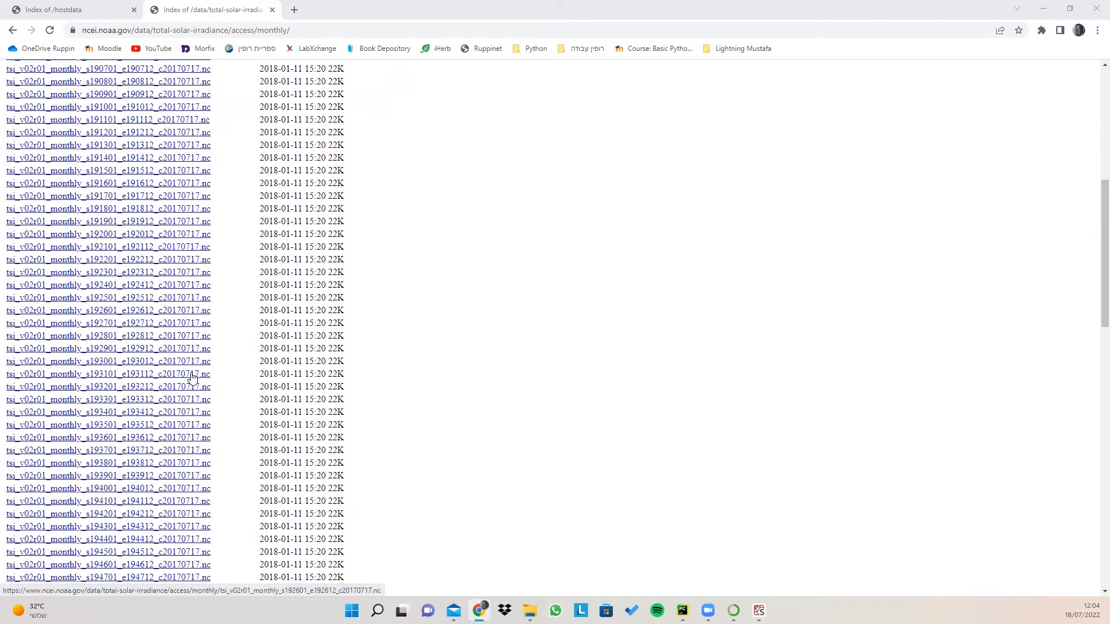
pyautogui.scroll(-3)
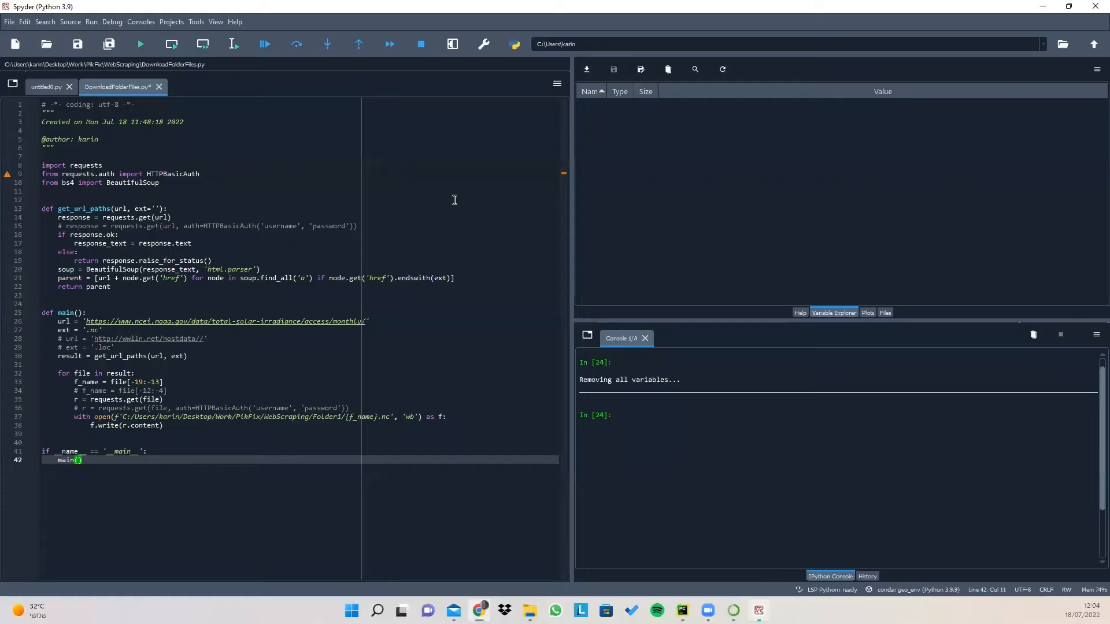
# - Select the requests, HTTPBasicAuth and BeautifulSoup import lines and run them with F9
pyautogui.moveTo(43, 165); pyautogui.dragTo(159, 182)
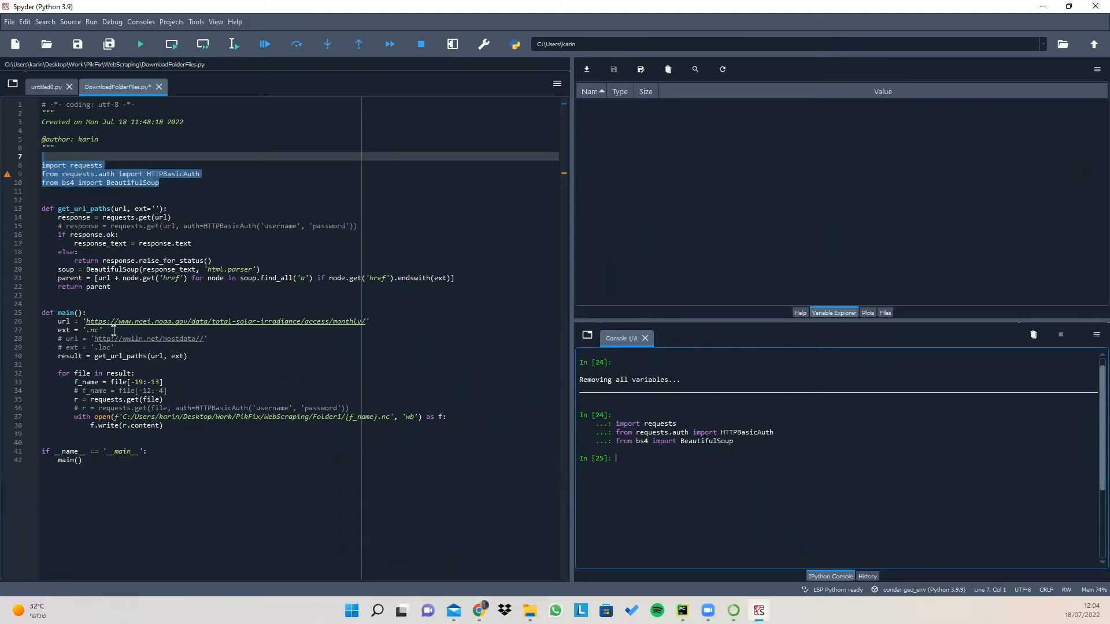
pyautogui.moveTo(117, 322)
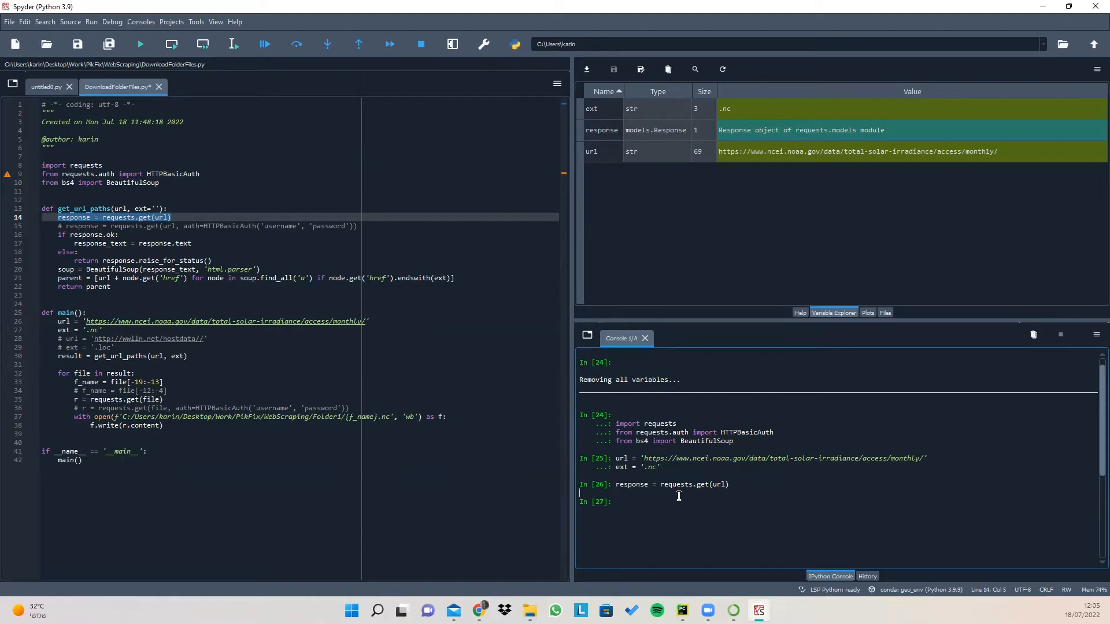
# - Evaluate response in the IPython console to confirm <Response [200]>
pyautogui.write('response')
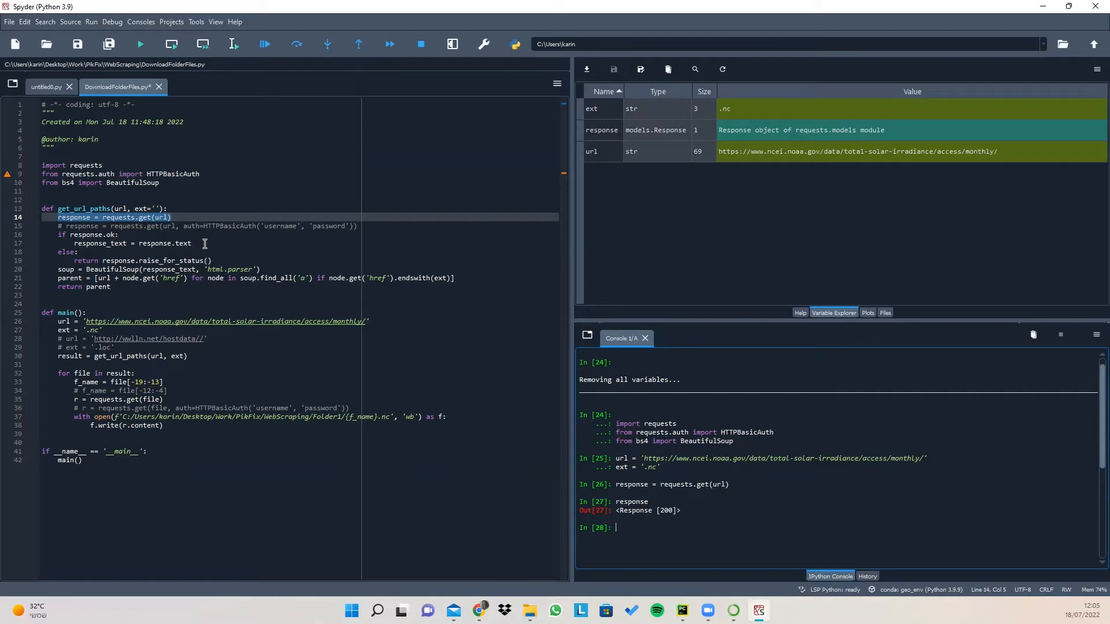
pyautogui.moveTo(105, 235)
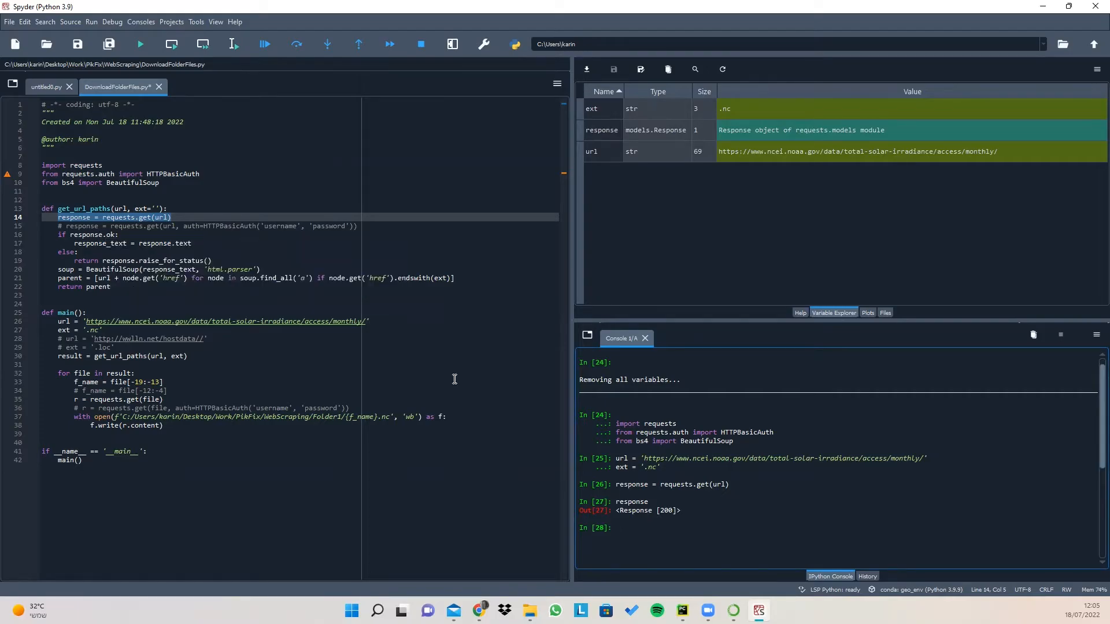
pyautogui.click(666, 511)
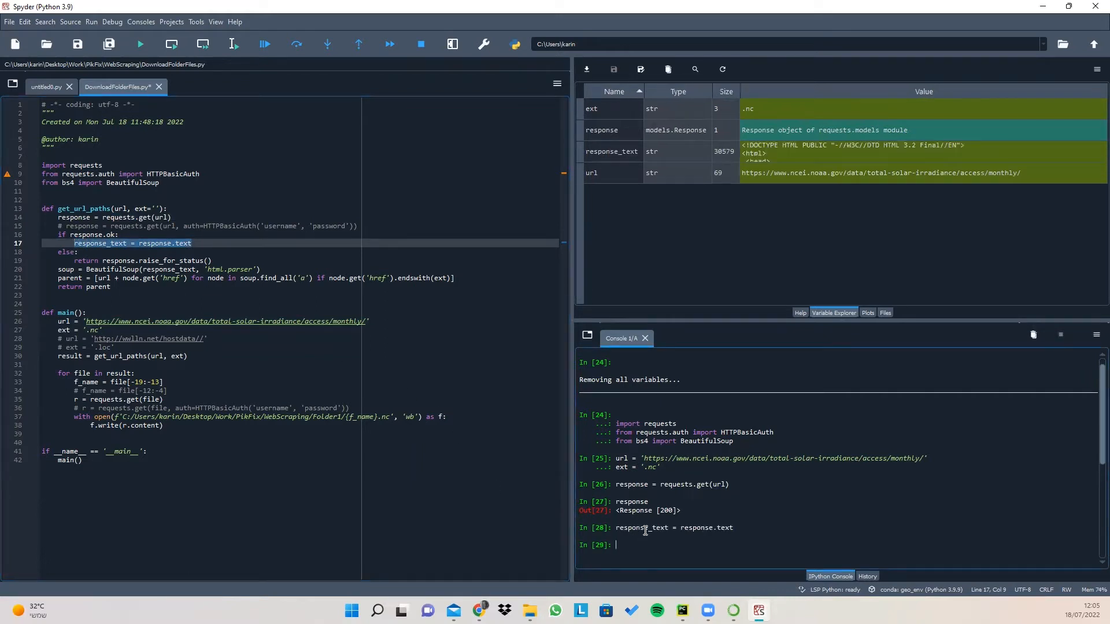
# - Print response_text in the console to show the page HTML with its monthly .nc links
pyautogui.write('response_t')
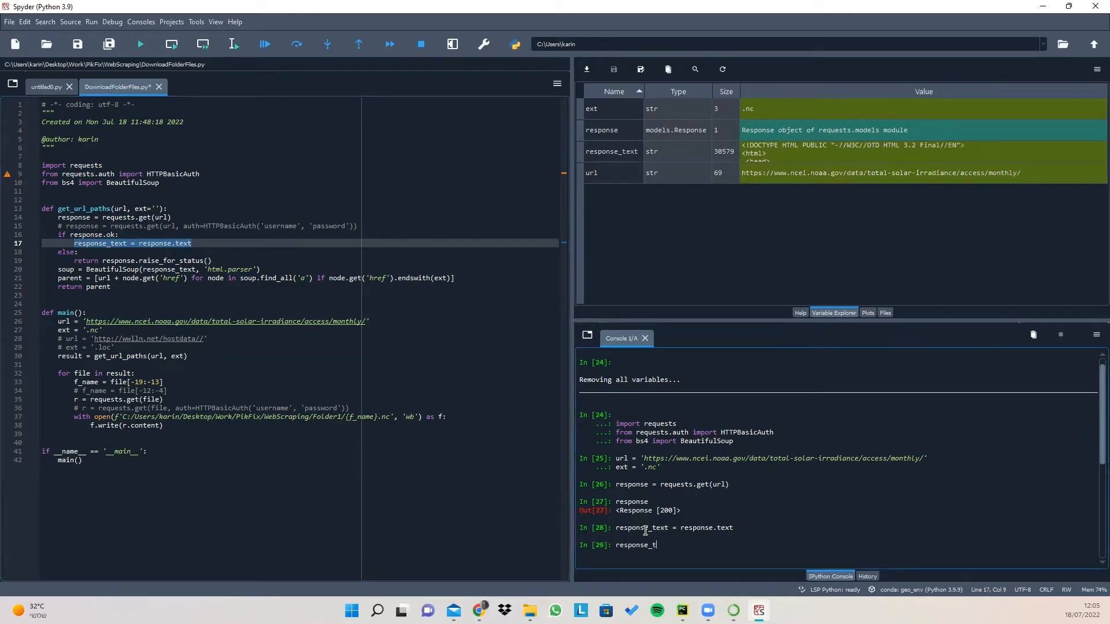
pyautogui.press('enter')
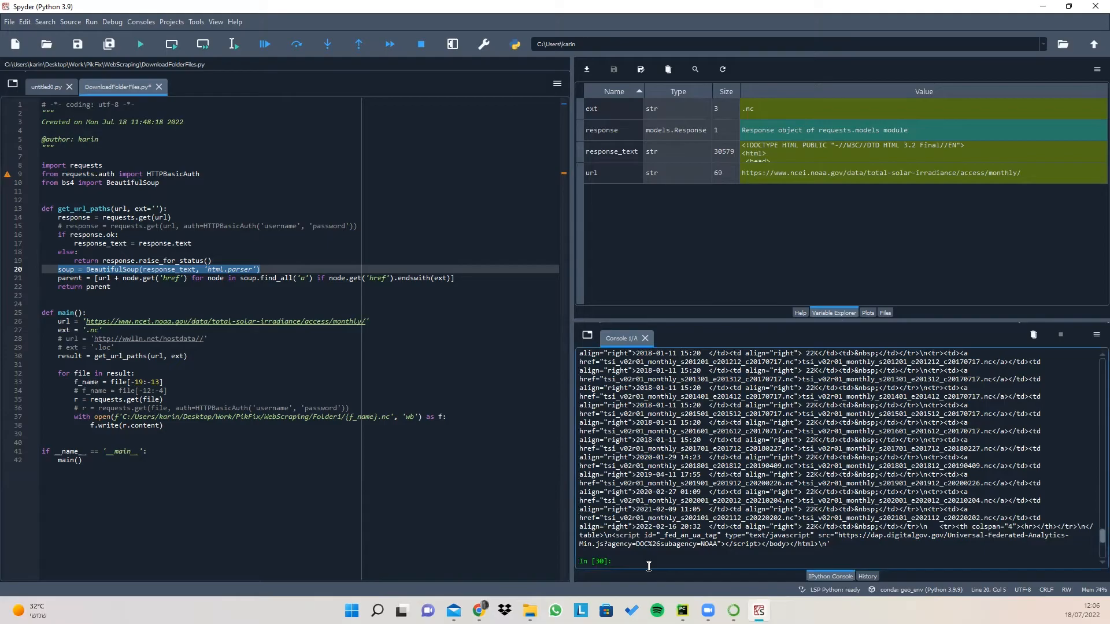
pyautogui.click(616, 562)
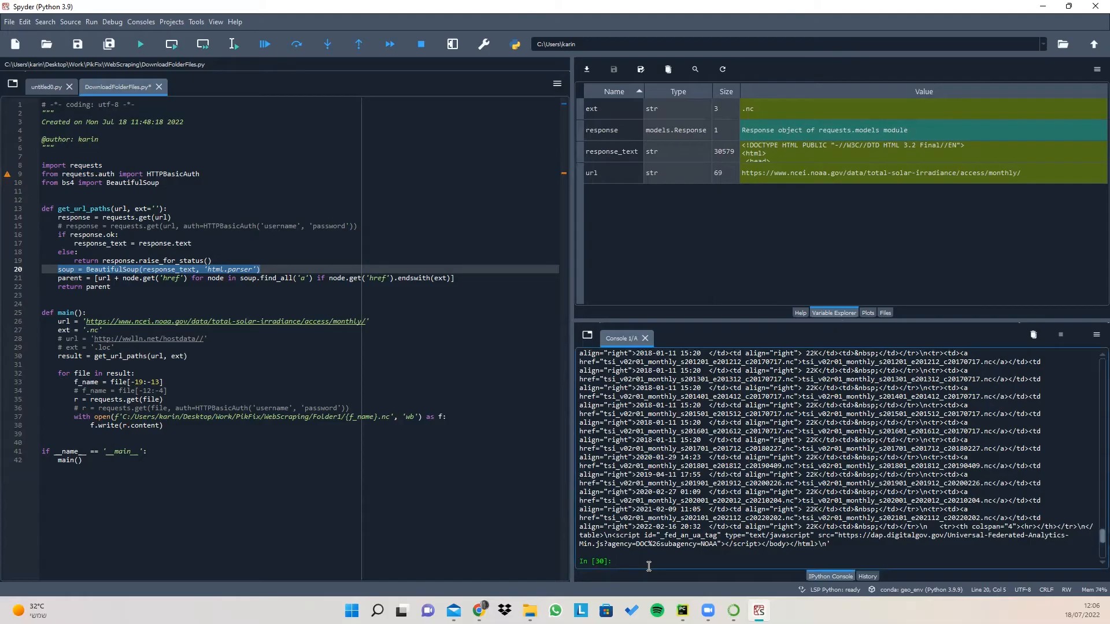
pyautogui.moveTo(635, 566)
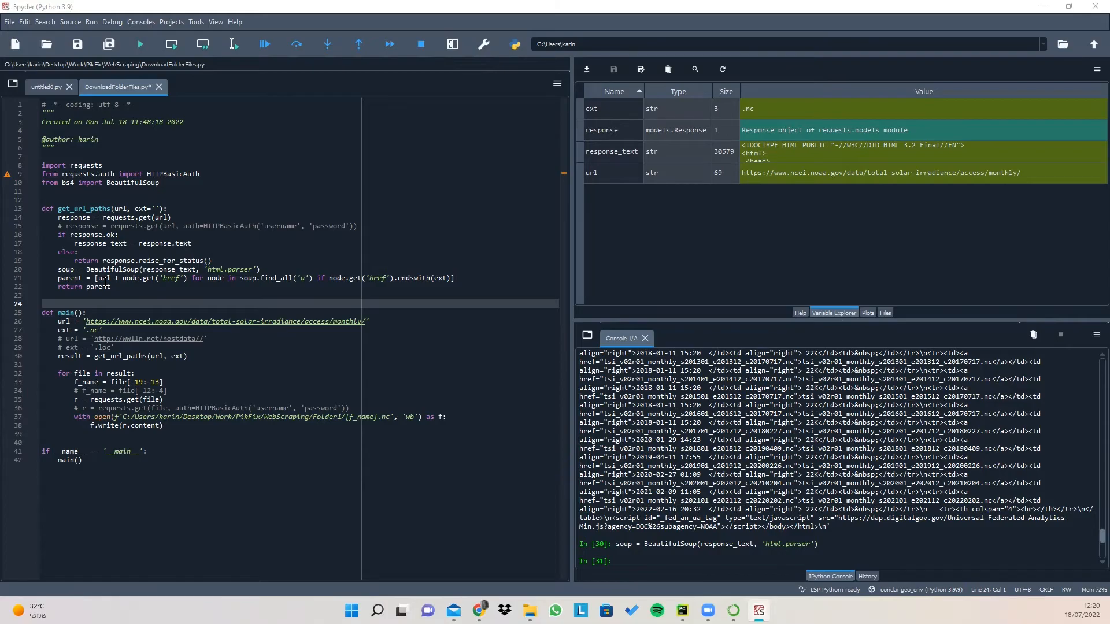
pyautogui.moveTo(246, 290)
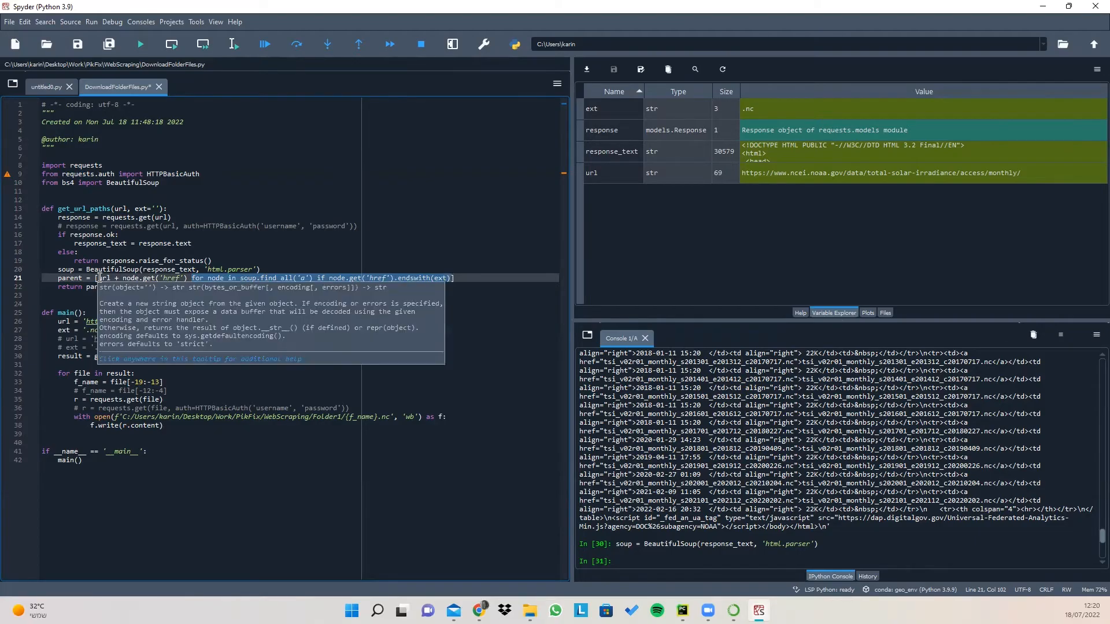
# - Inspect the url term in the list comprehension that builds the 141 .nc file URLs
pyautogui.click(460, 277)
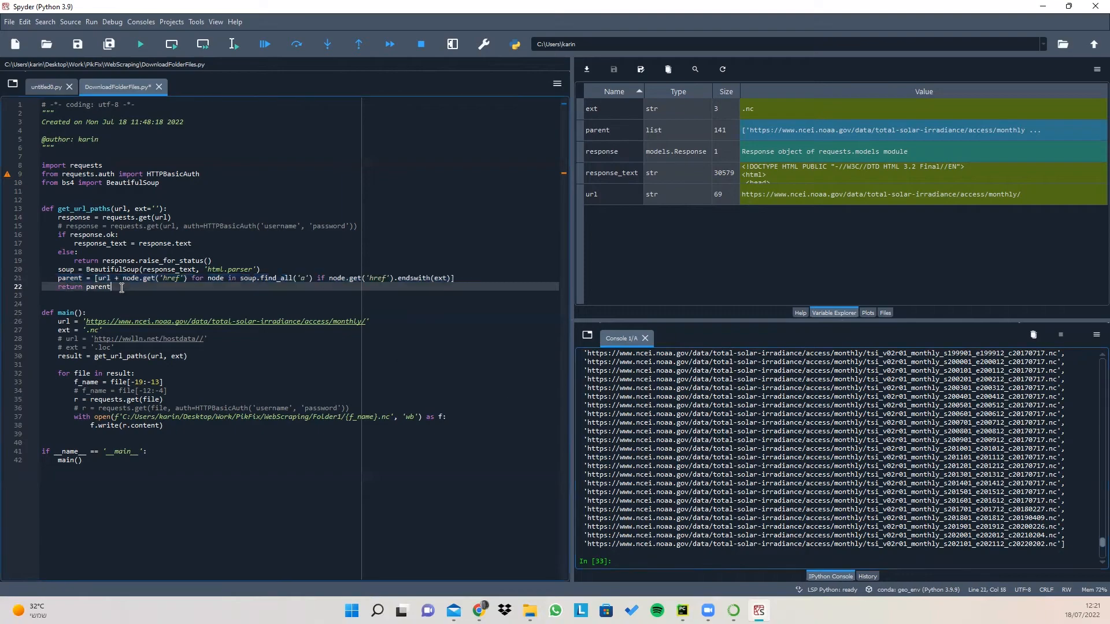
# - Review the returned parent list and the requests.get file request line inside the download loop
pyautogui.doubleClick(100, 287)
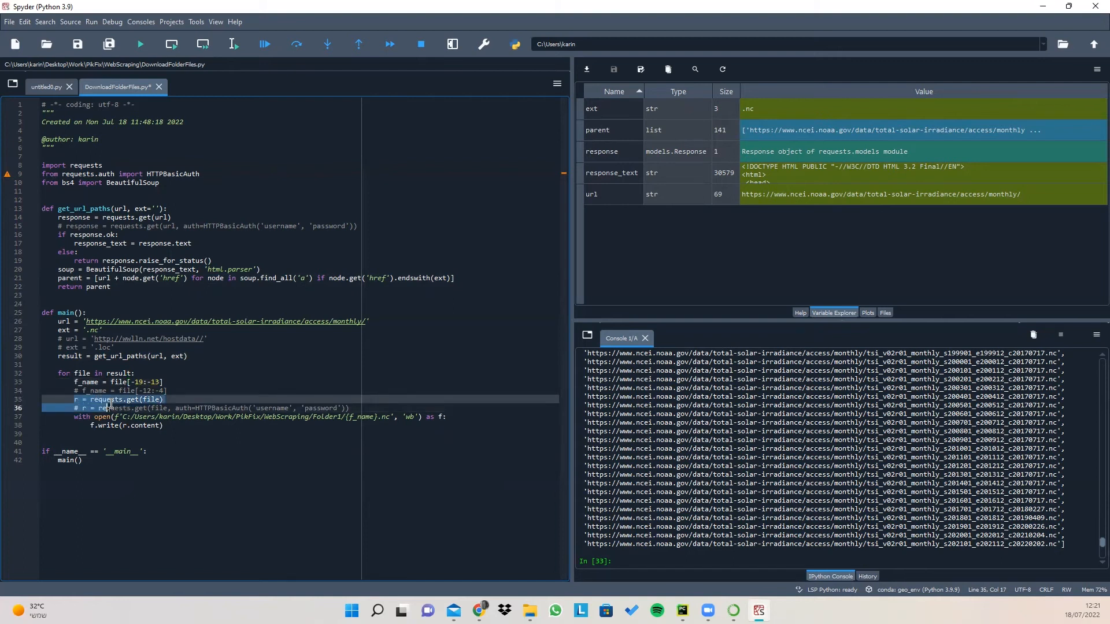
pyautogui.click(179, 398)
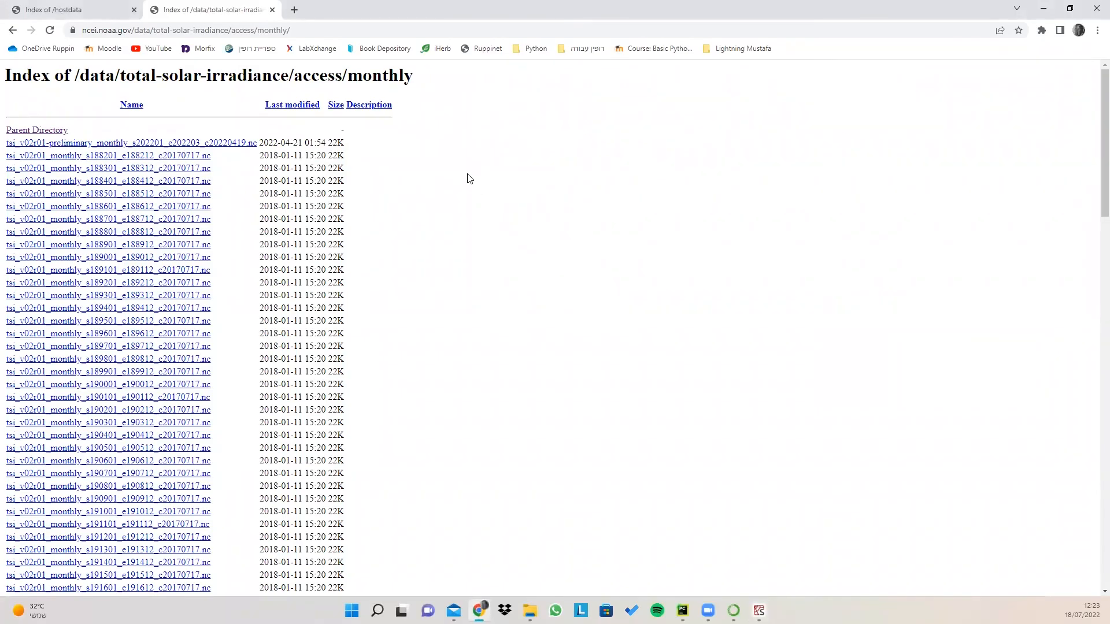
# - View the hostdata .loc listing, then select the placeholder username in the HTTPBasicAuth line
pyautogui.click(70, 9)
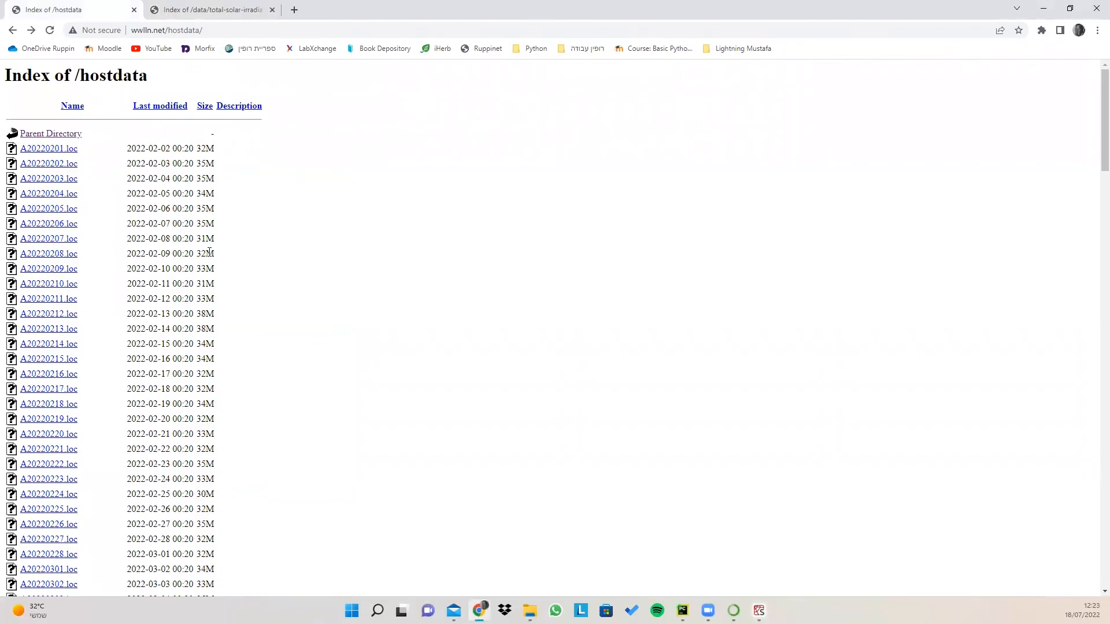
pyautogui.moveTo(726, 572)
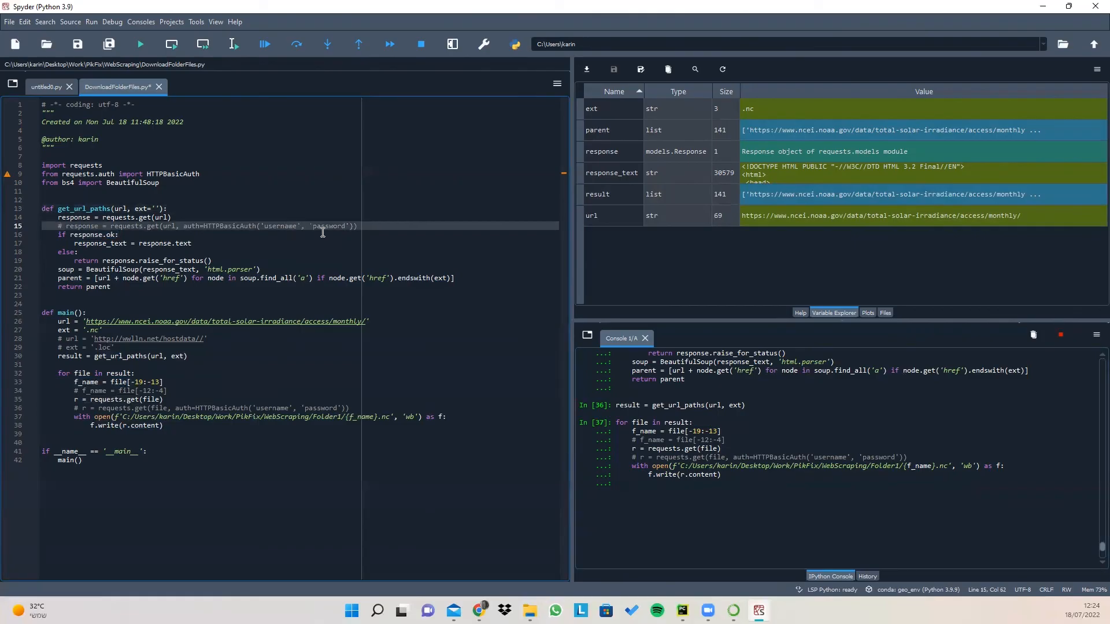
pyautogui.doubleClick(280, 226)
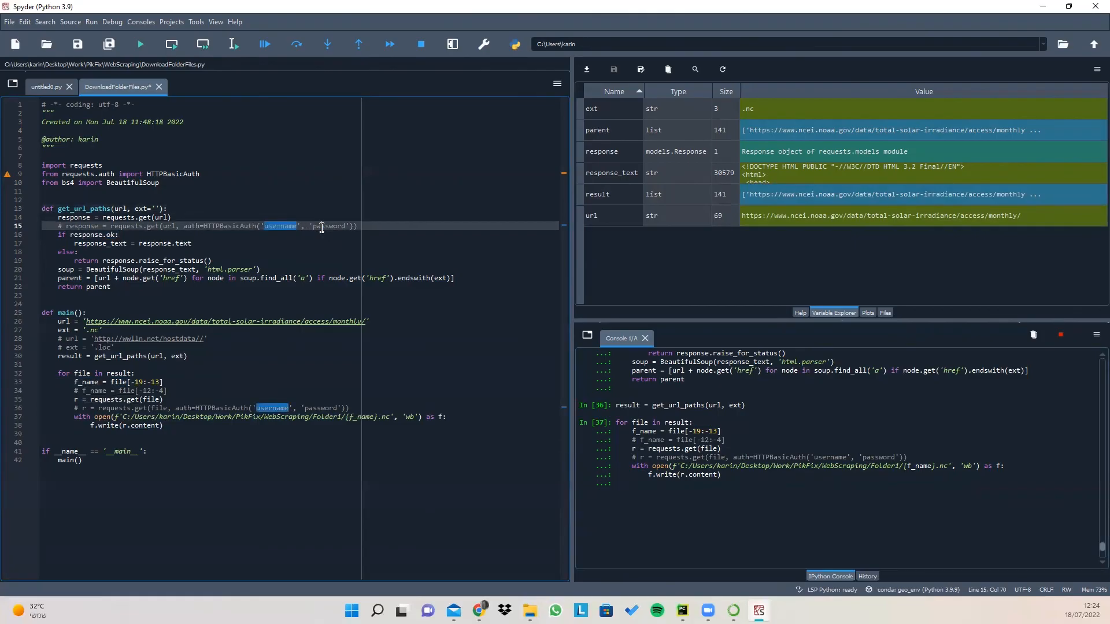